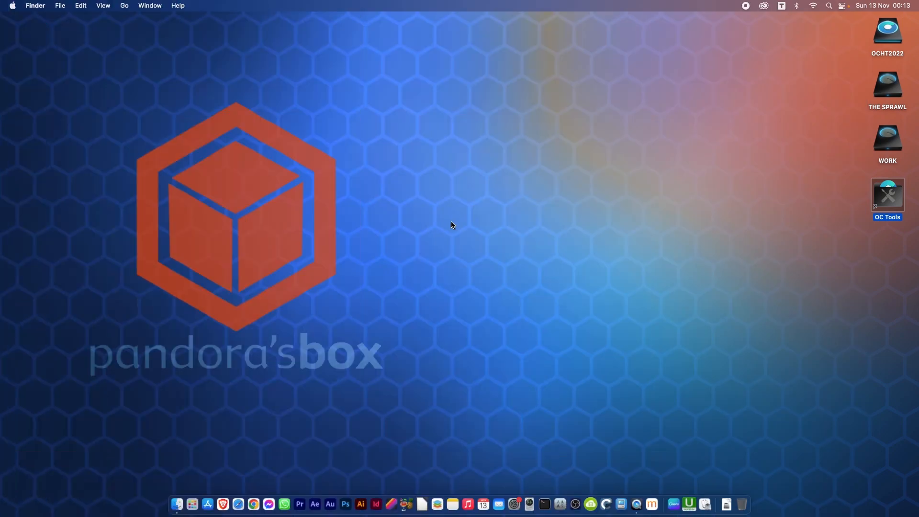
mouse_move(881, 193)
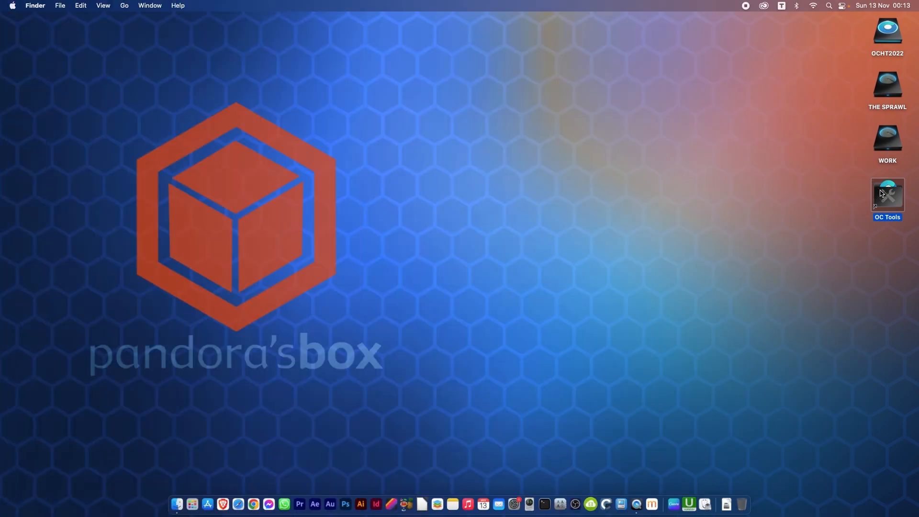
- Launch OCAuxiliaryTools from the OC Tools volume on the desktop
double_click(886, 196)
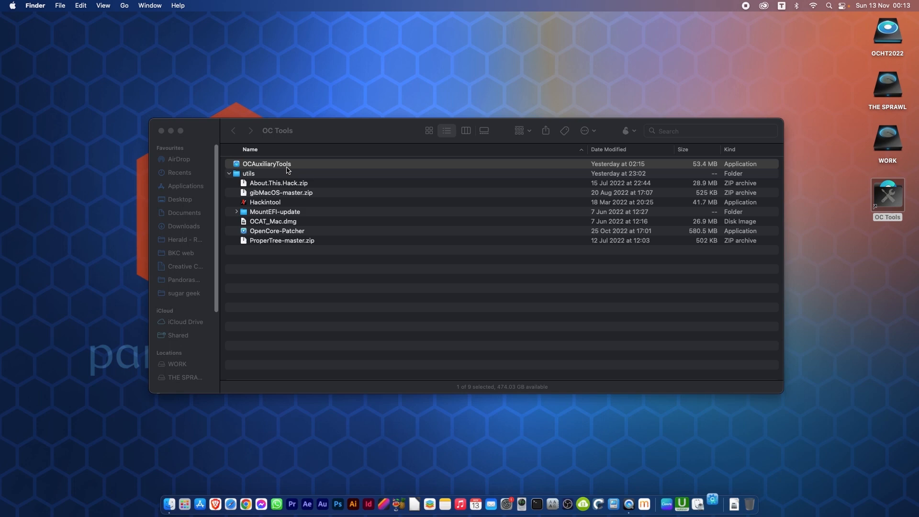
double_click(266, 163)
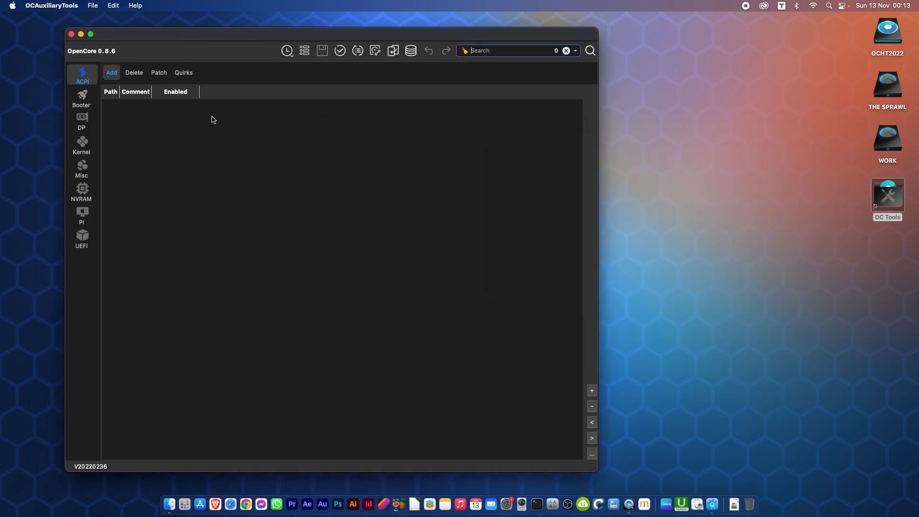
click(136, 5)
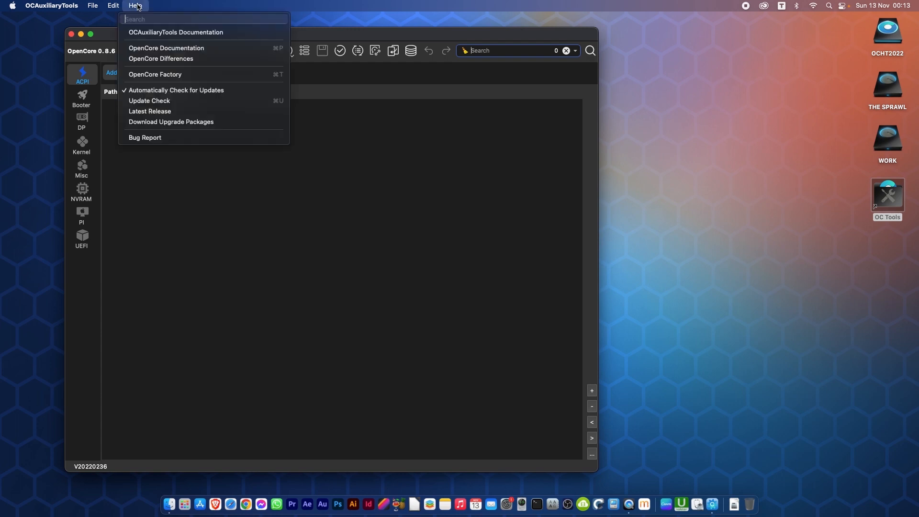
mouse_move(158, 101)
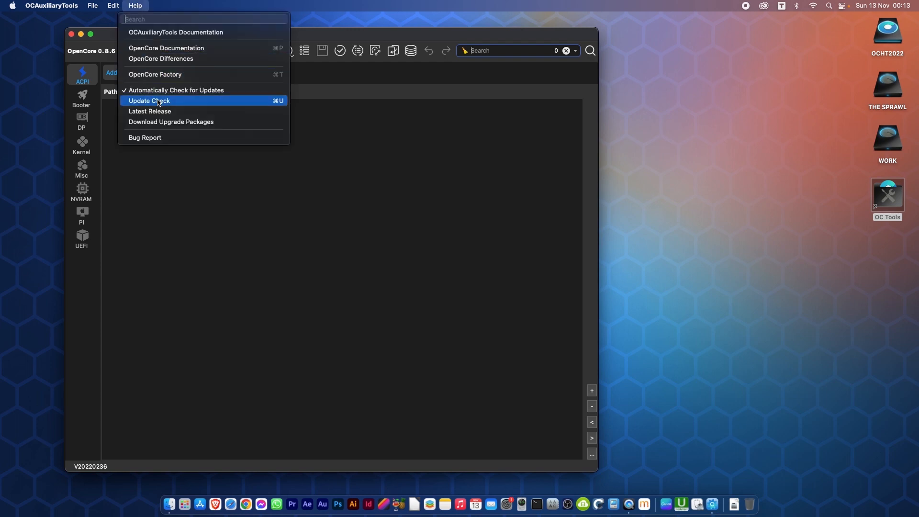
click(148, 101)
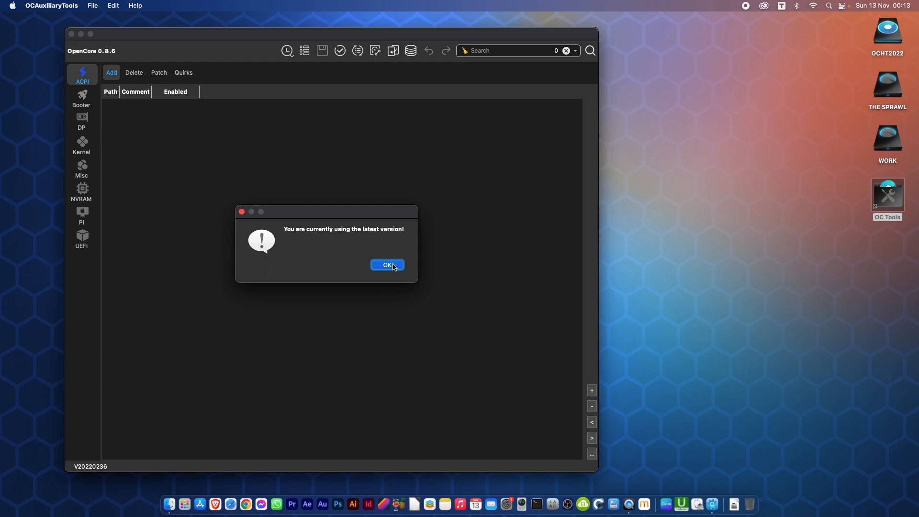
click(386, 264)
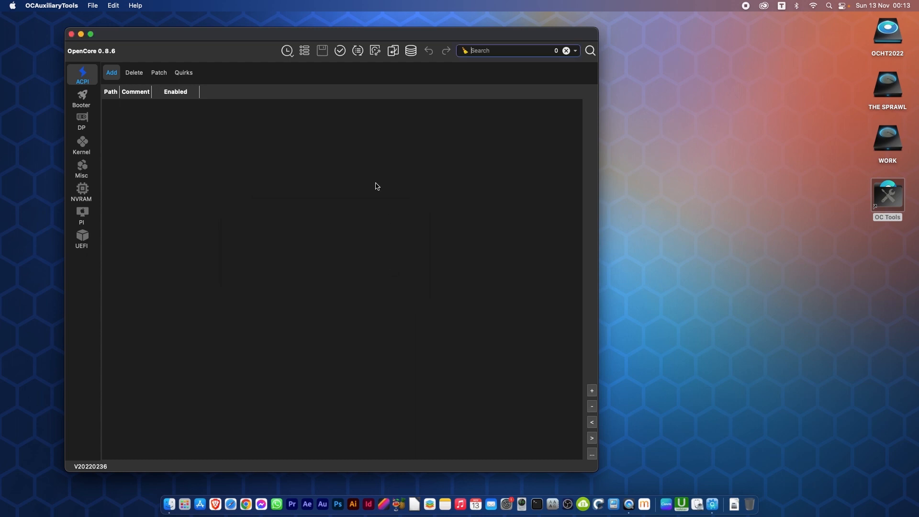
mouse_move(360, 317)
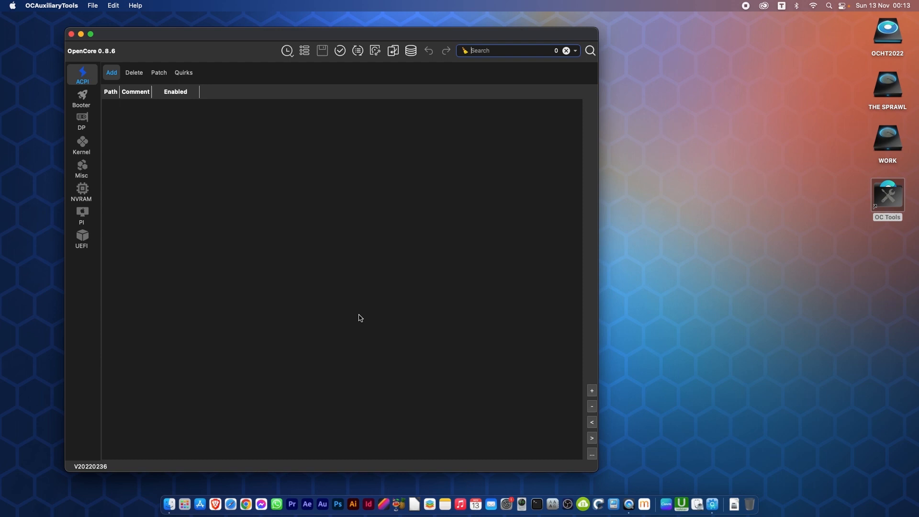
mouse_move(319, 320)
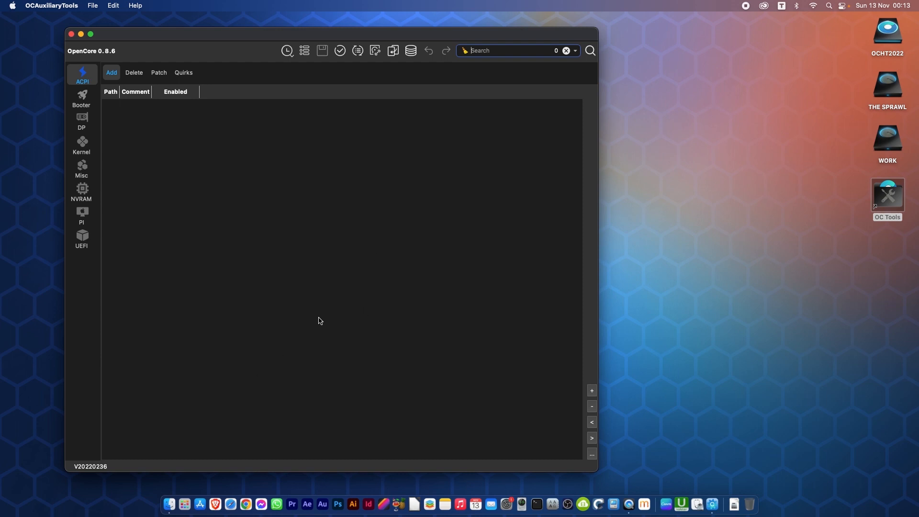
mouse_move(197, 208)
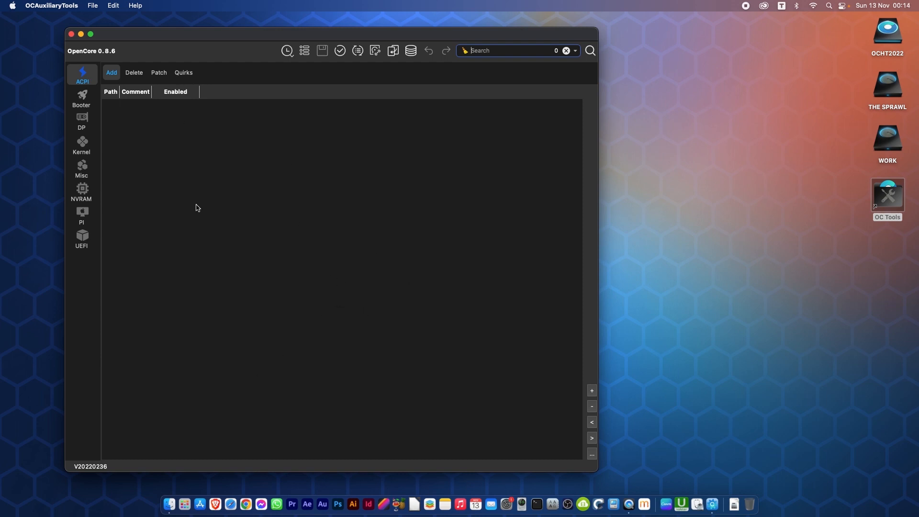
mouse_move(295, 264)
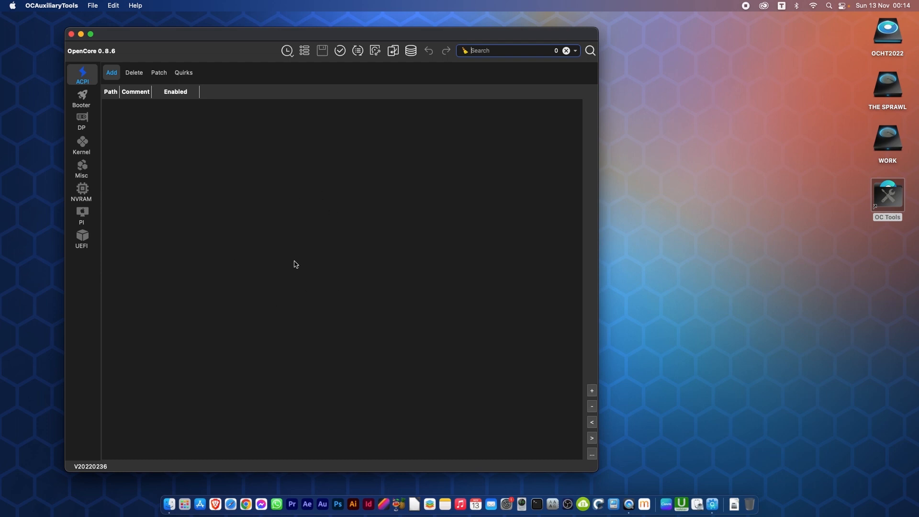
mouse_move(155, 43)
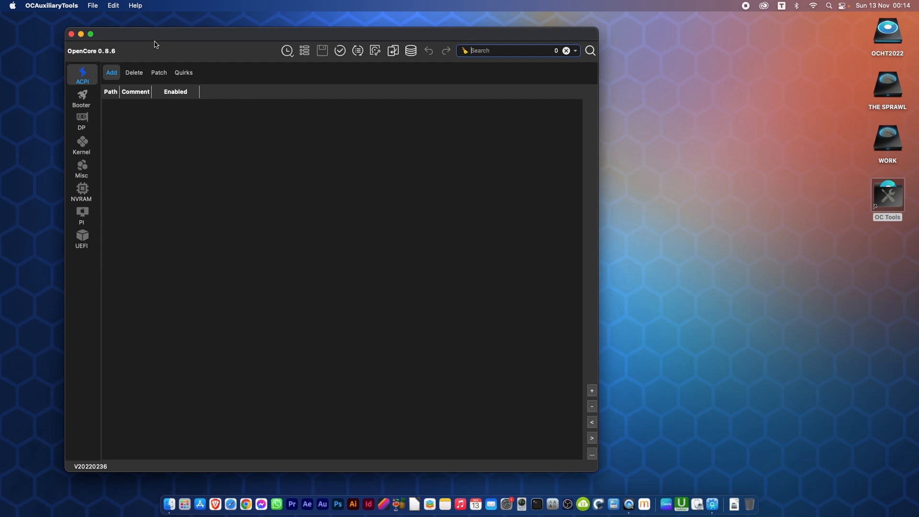
mouse_move(92, 57)
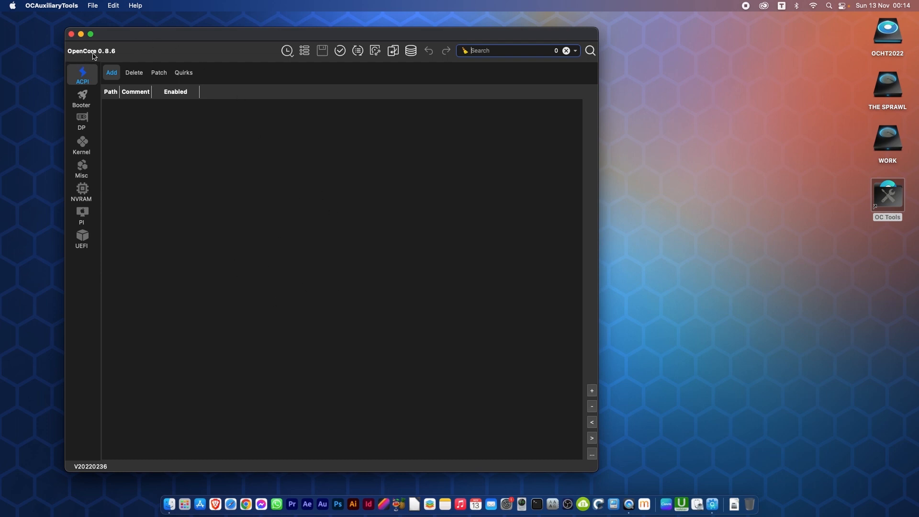
mouse_move(89, 57)
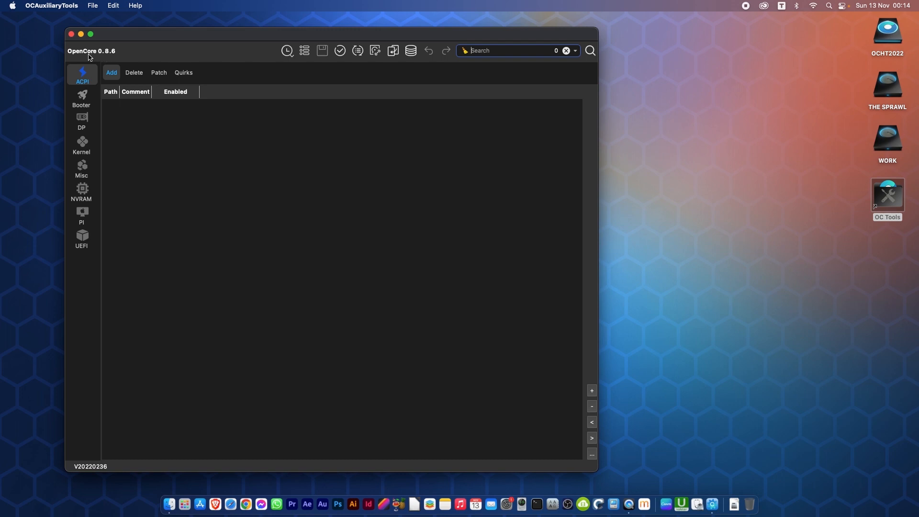
mouse_move(227, 234)
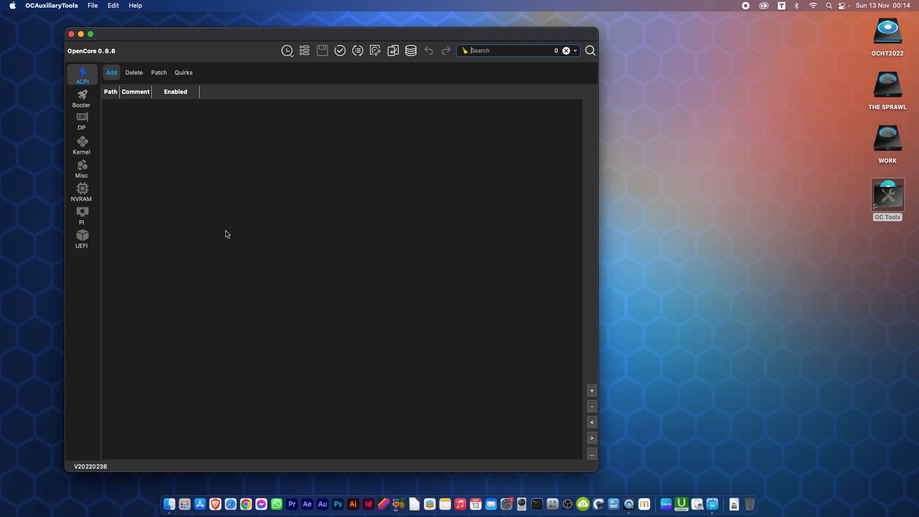
mouse_move(393, 295)
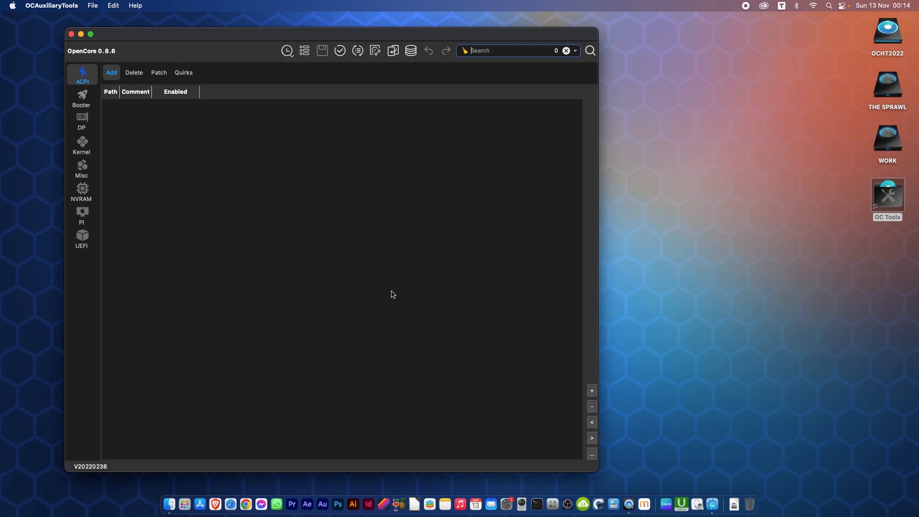
mouse_move(284, 280)
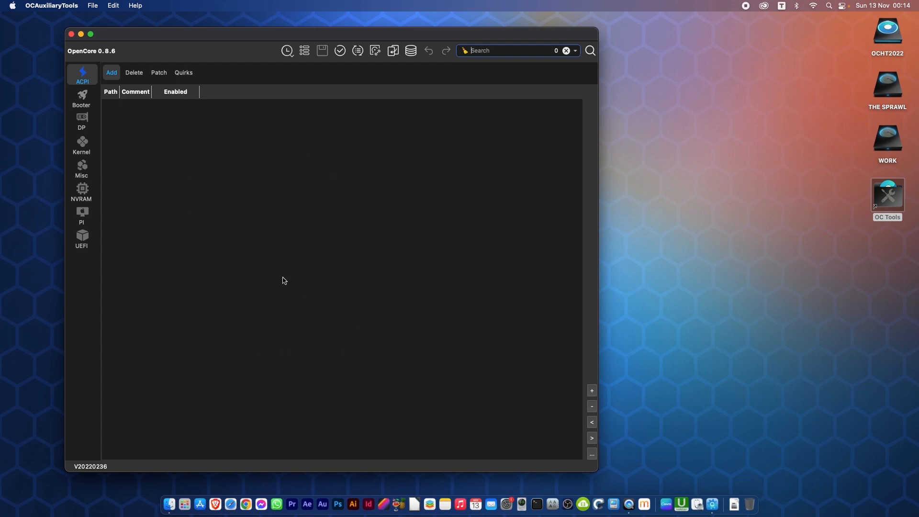
mouse_move(103, 57)
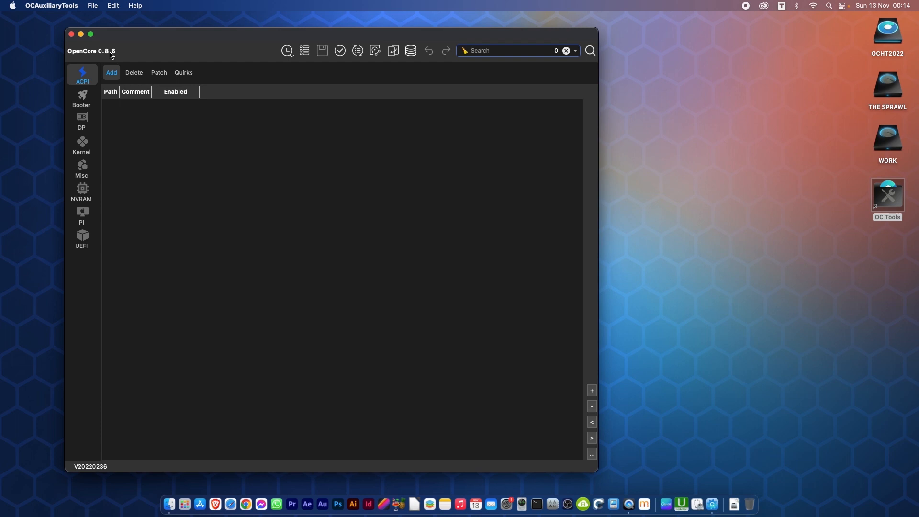
mouse_move(191, 58)
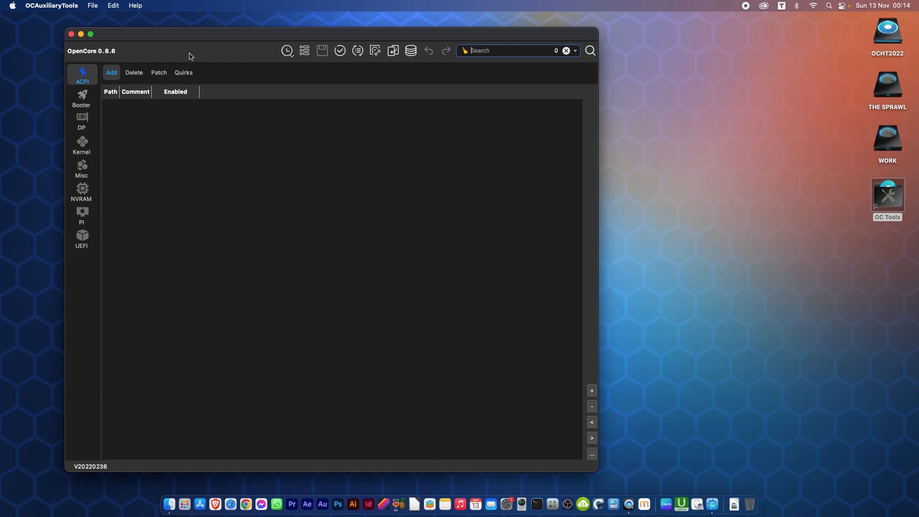
mouse_move(218, 55)
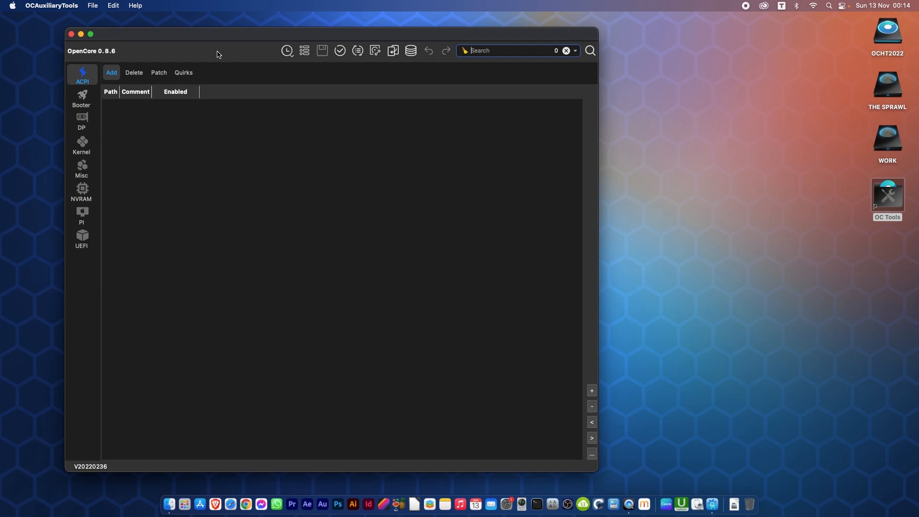
mouse_move(374, 131)
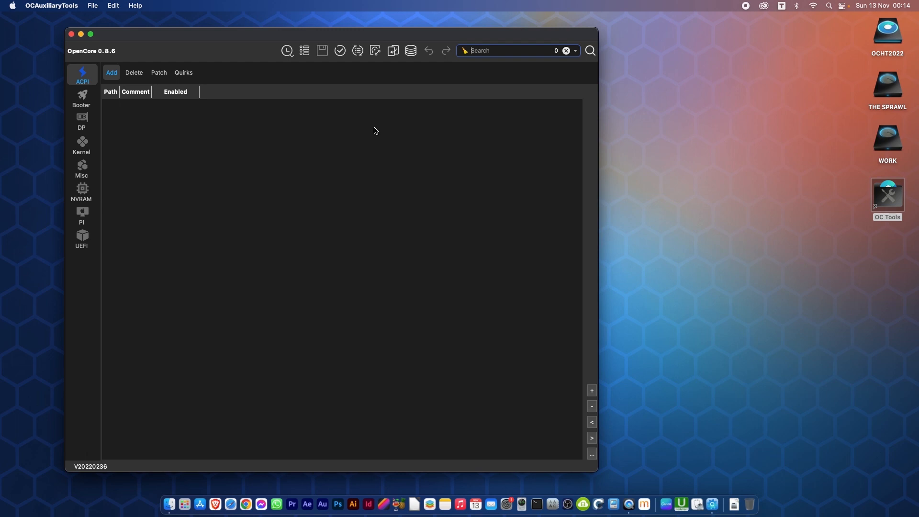
mouse_move(374, 52)
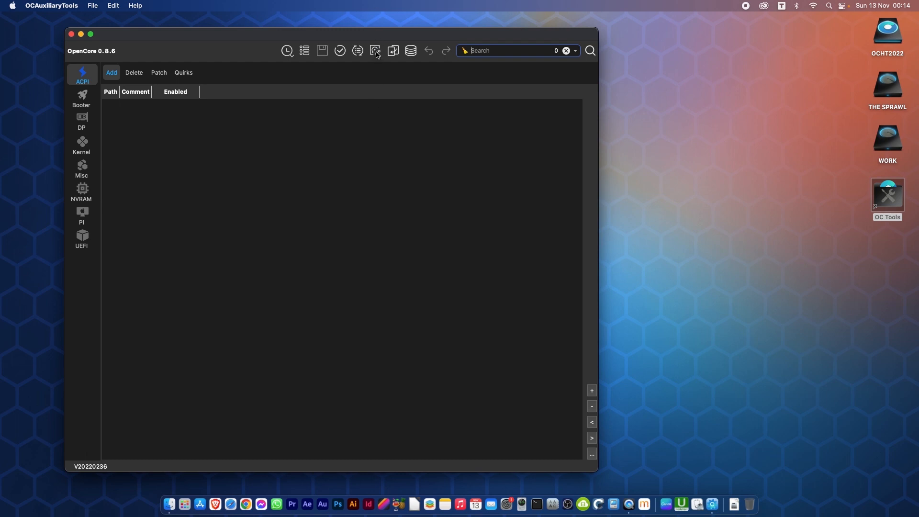
click(375, 50)
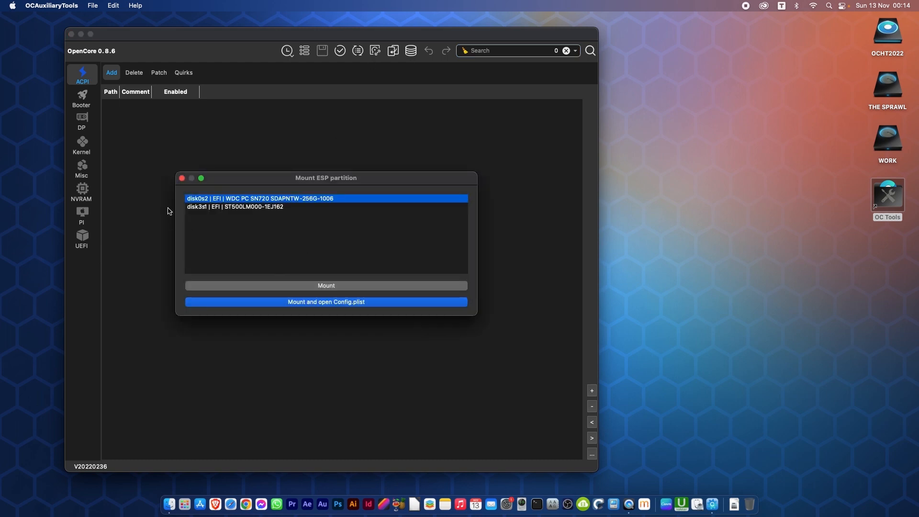
mouse_move(224, 209)
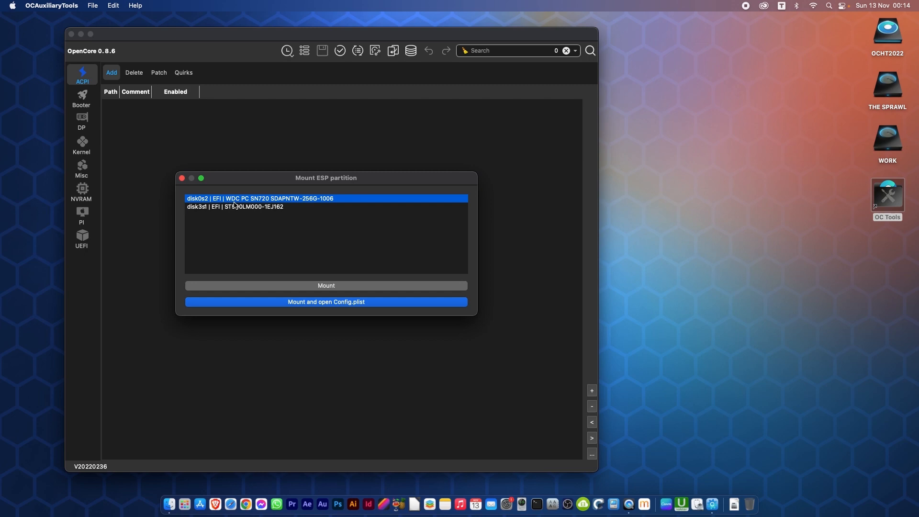
mouse_move(203, 210)
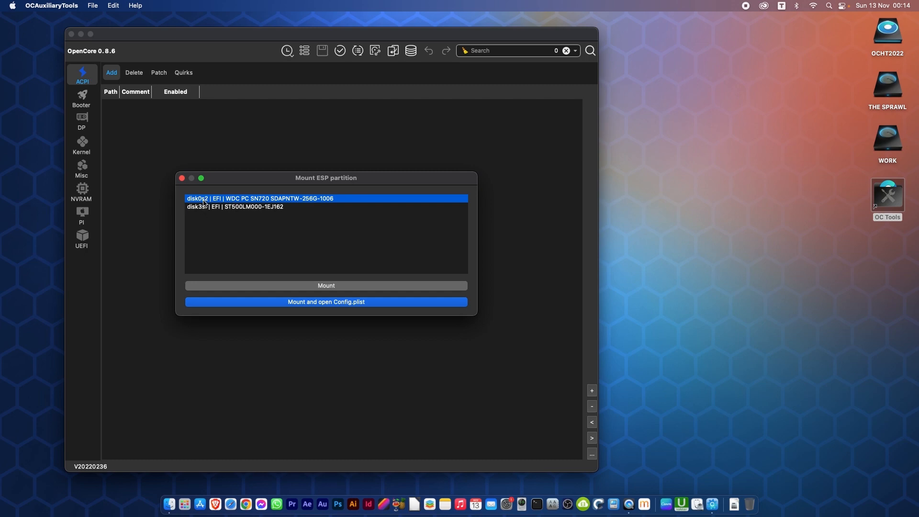
mouse_move(697, 510)
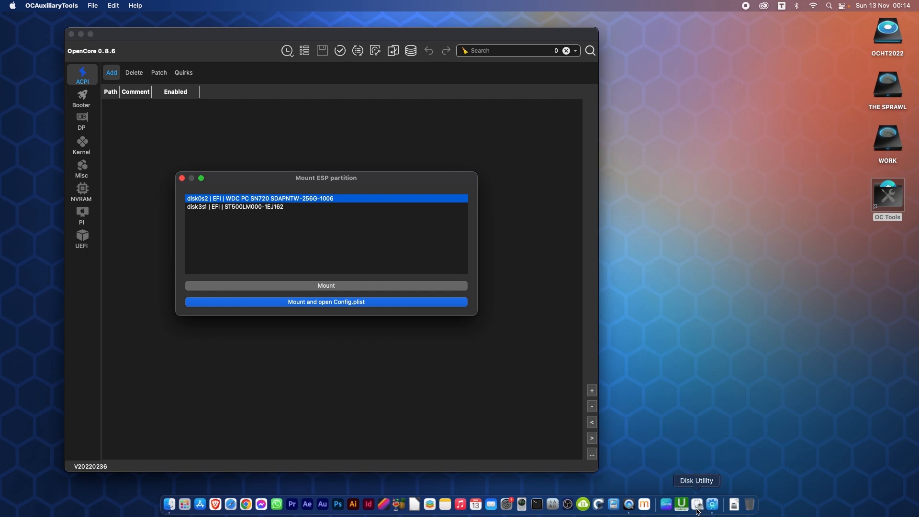
click(697, 503)
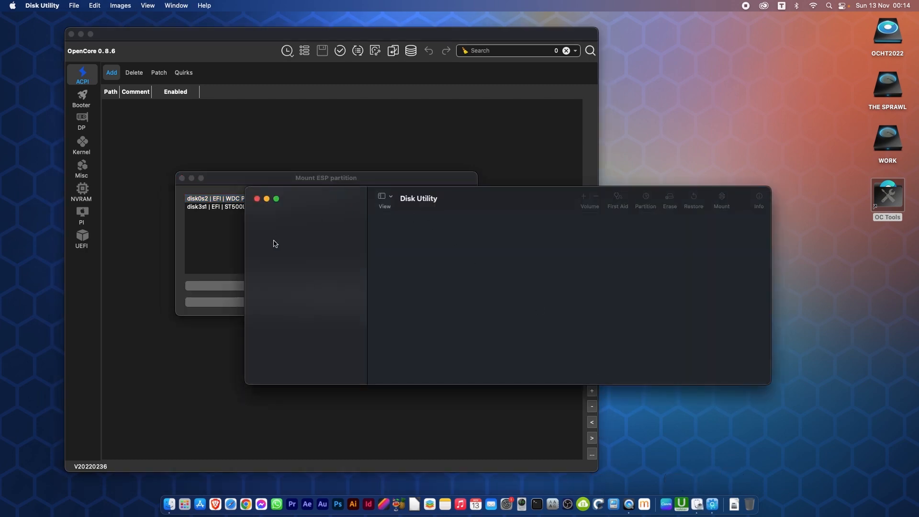
click(304, 254)
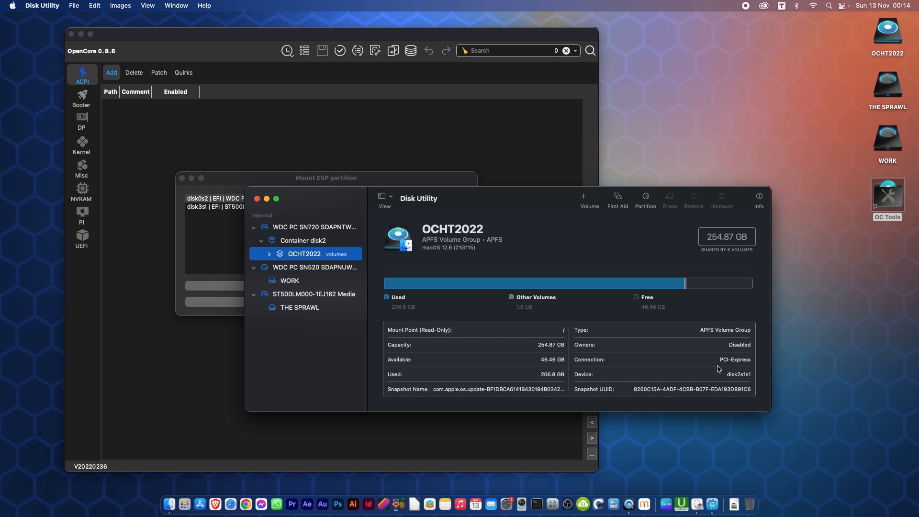
mouse_move(752, 381)
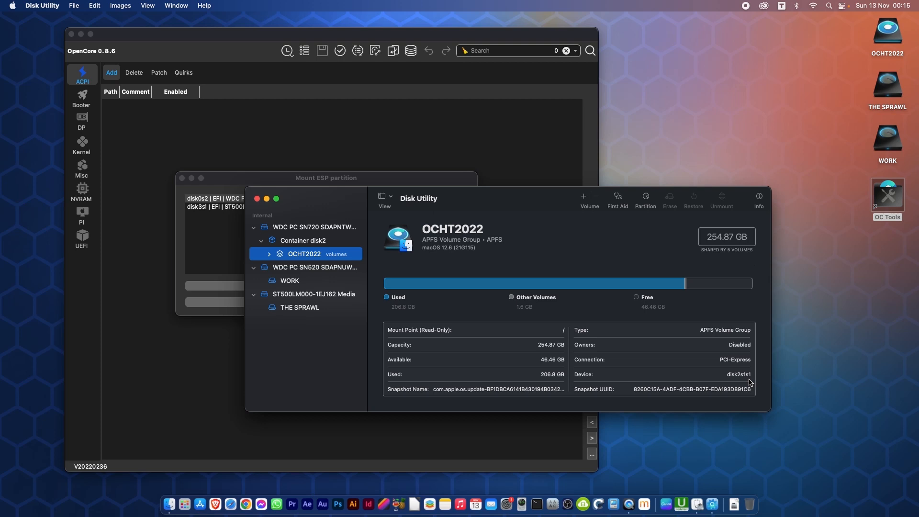
mouse_move(323, 208)
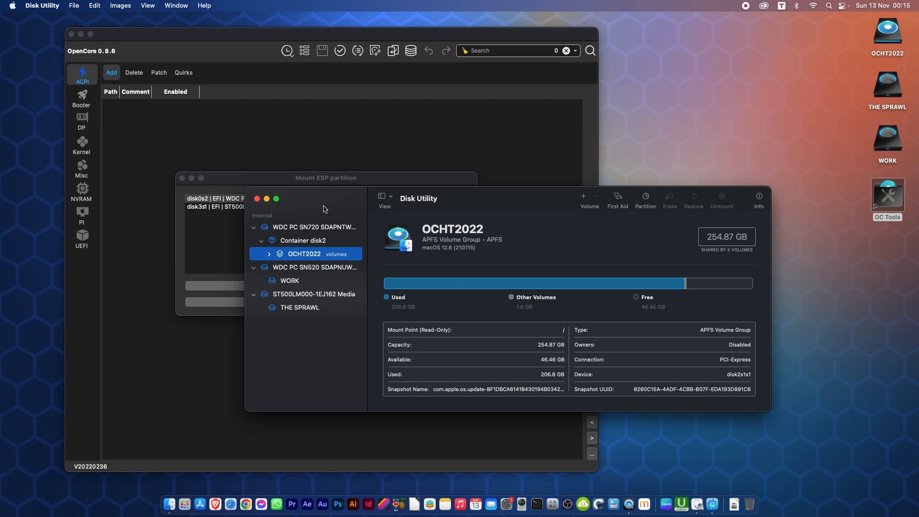
mouse_move(254, 209)
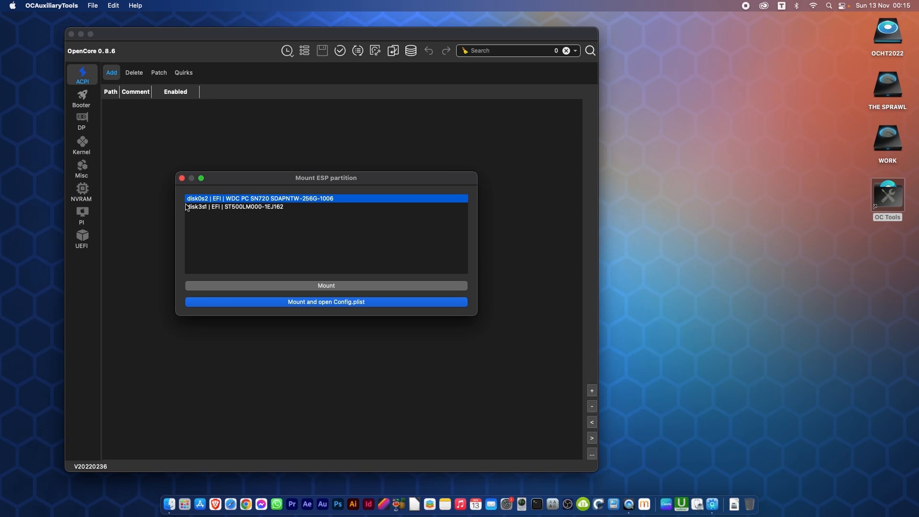
mouse_move(345, 294)
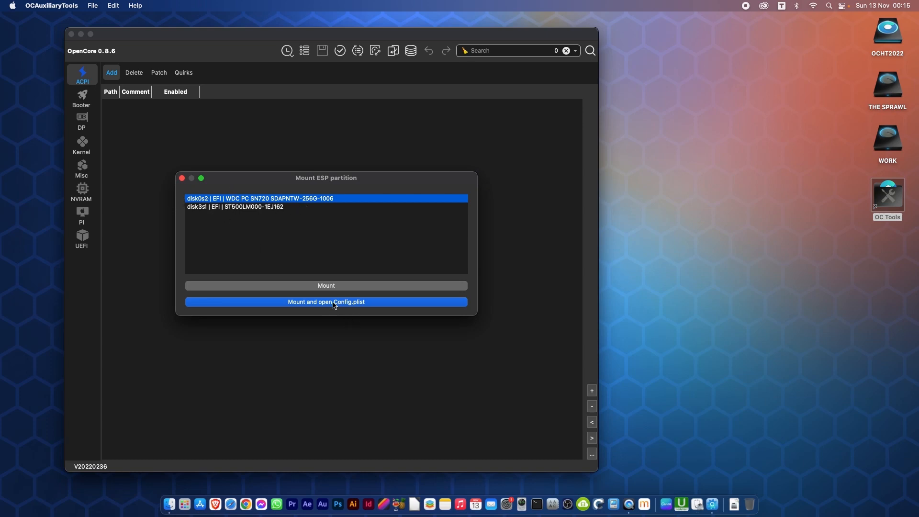
- Mount the SN720 EFI partition (disk0s2) and open its config.plist, approving with the admin password
click(325, 302)
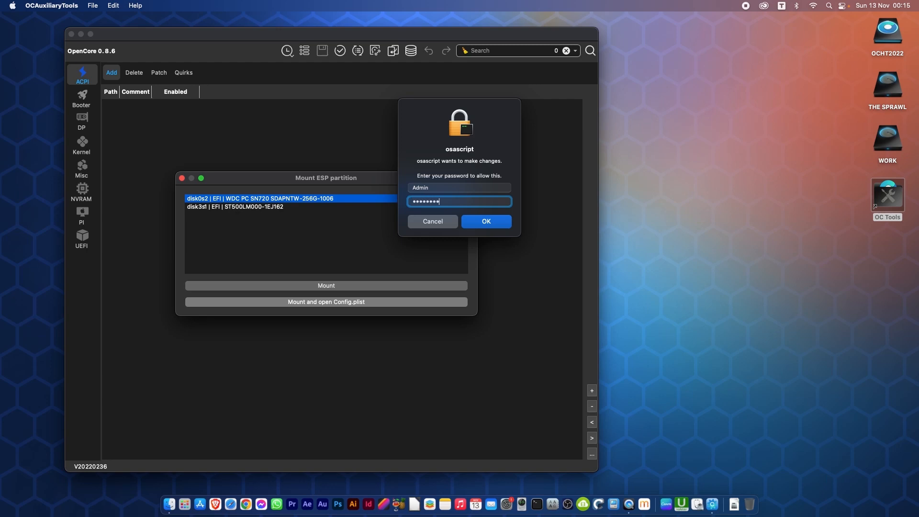
click(485, 221)
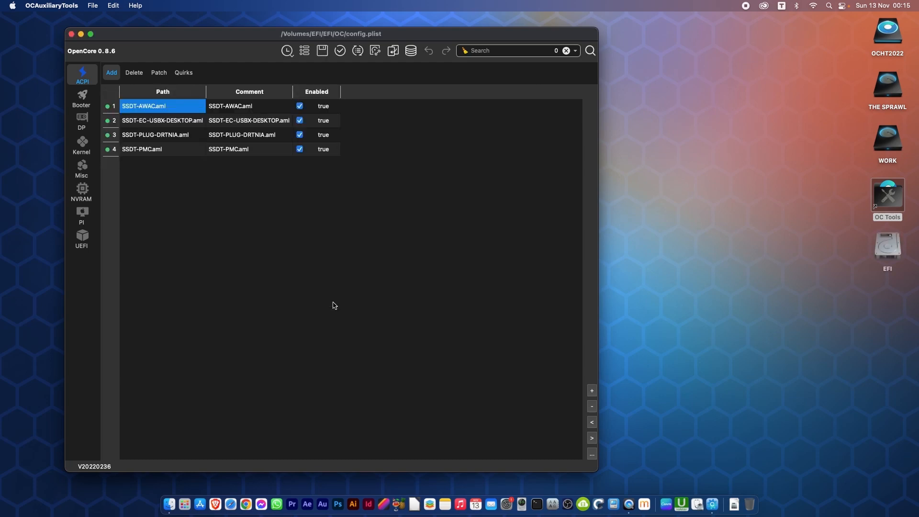
mouse_move(667, 277)
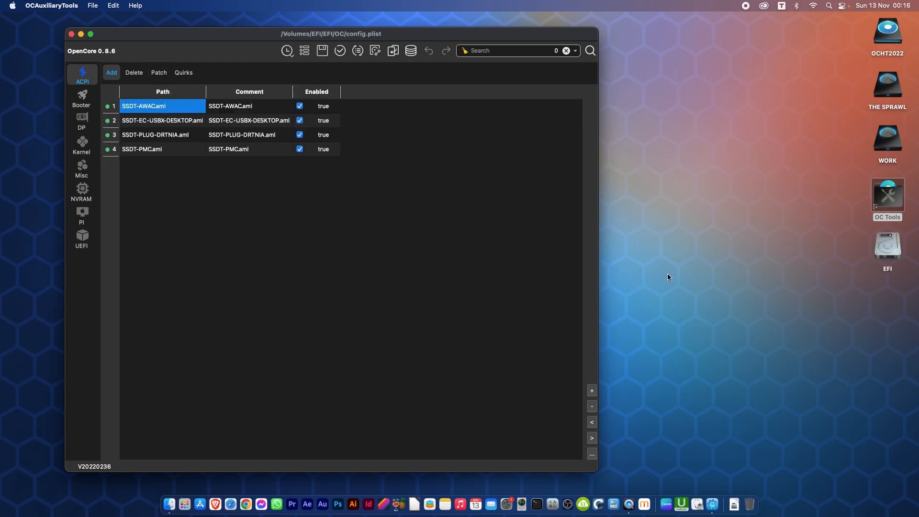
mouse_move(890, 255)
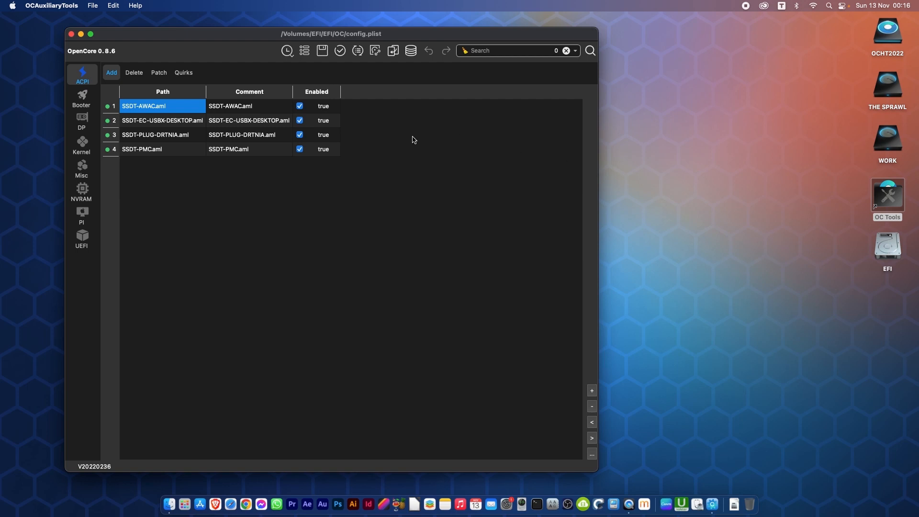
mouse_move(134, 171)
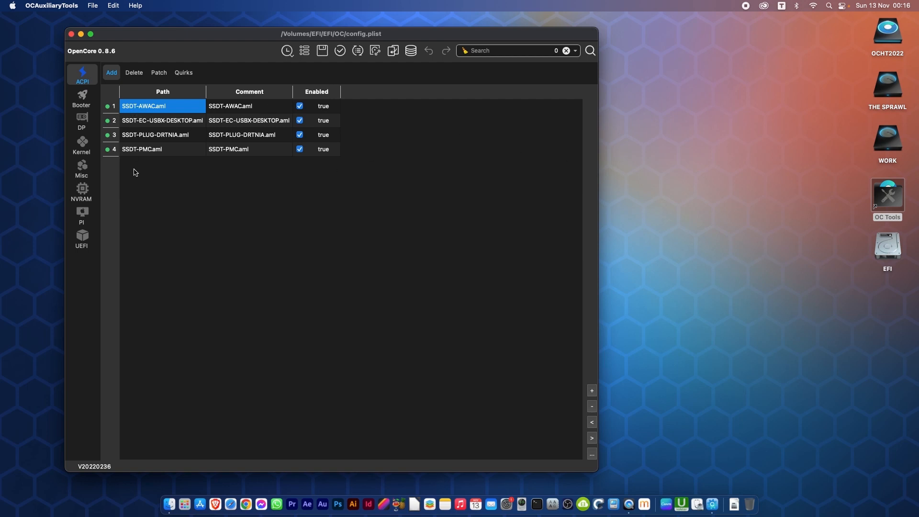
mouse_move(194, 142)
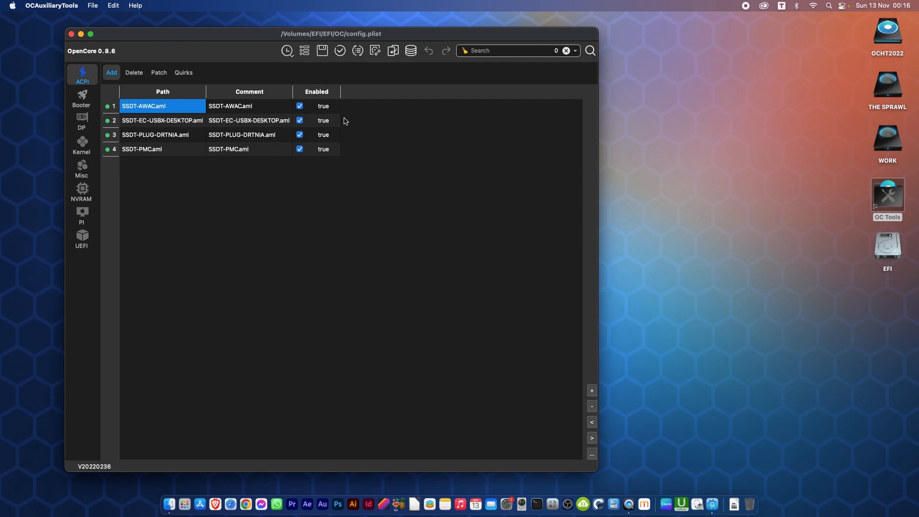
mouse_move(358, 51)
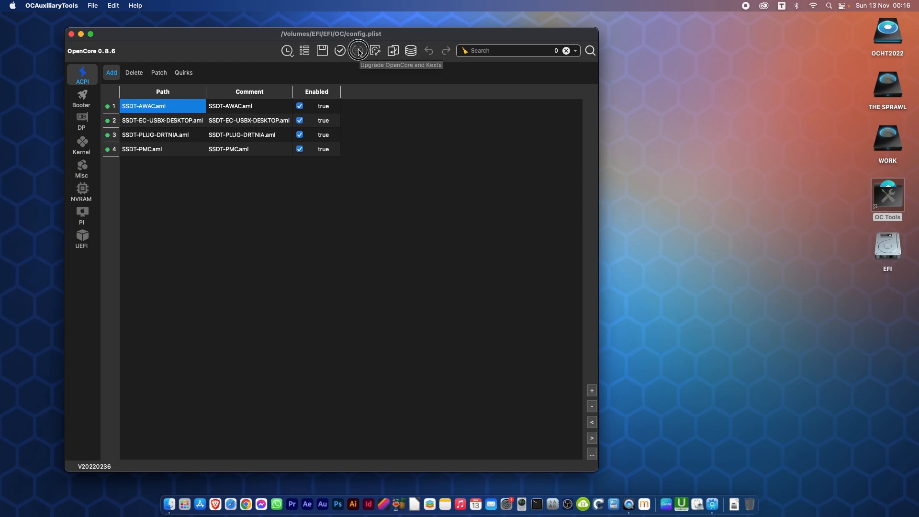
- Run a kext update check in the Sync OC tool and review current versus available versions
click(356, 50)
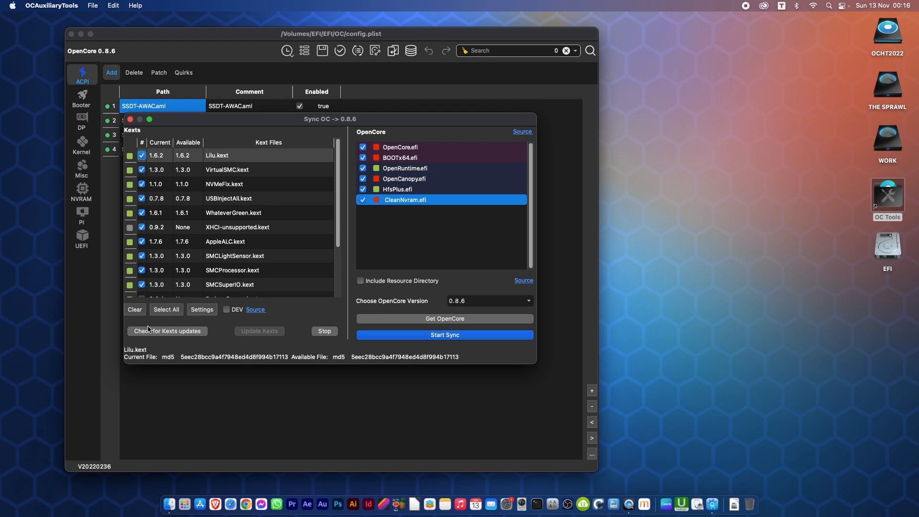
mouse_move(155, 331)
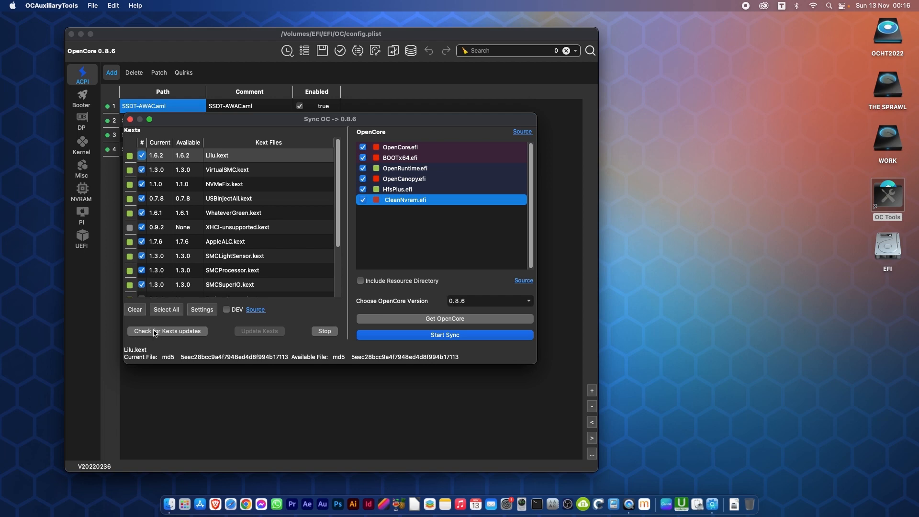
click(166, 331)
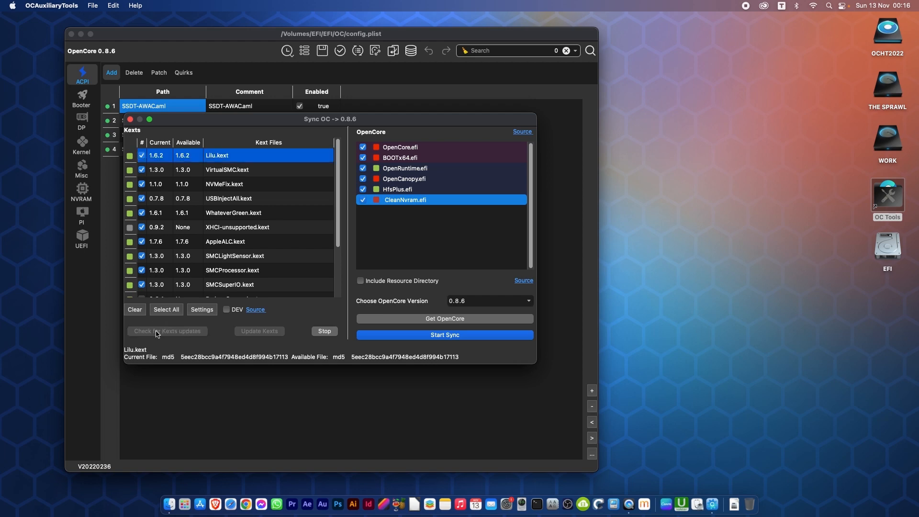
click(224, 184)
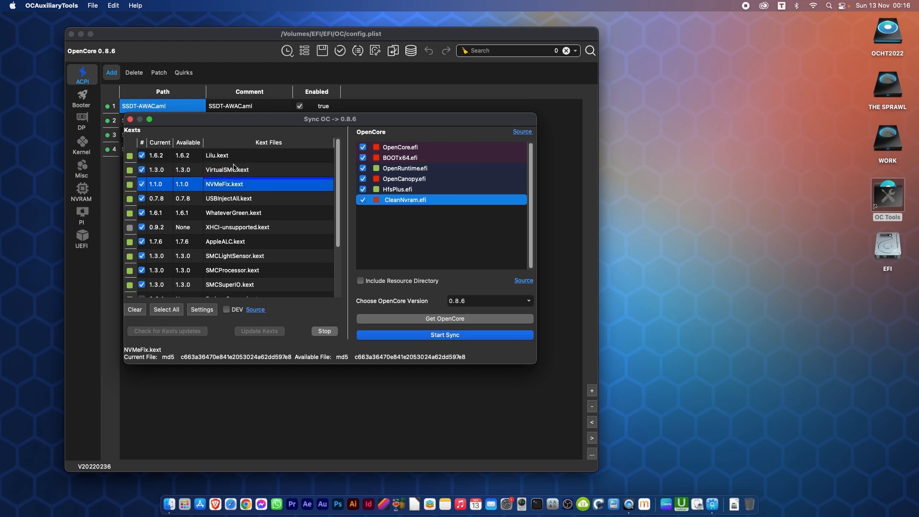
click(243, 241)
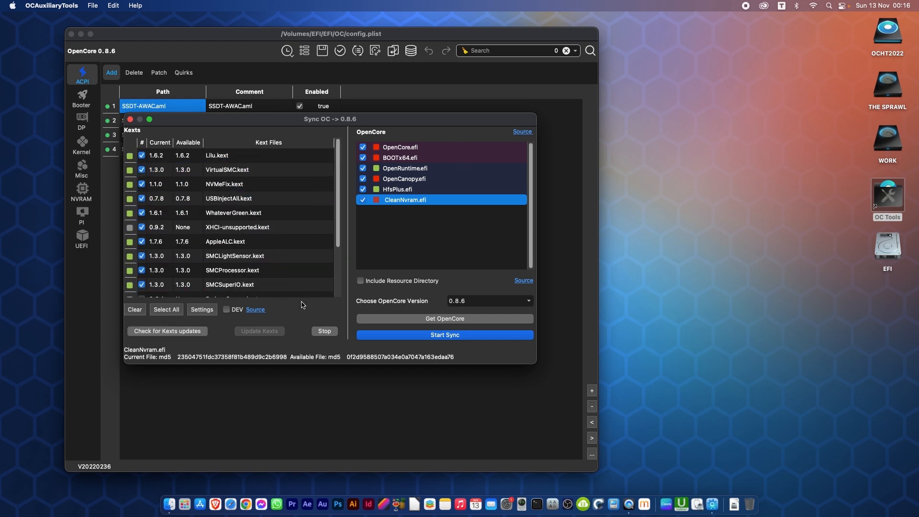
scroll(down, 3)
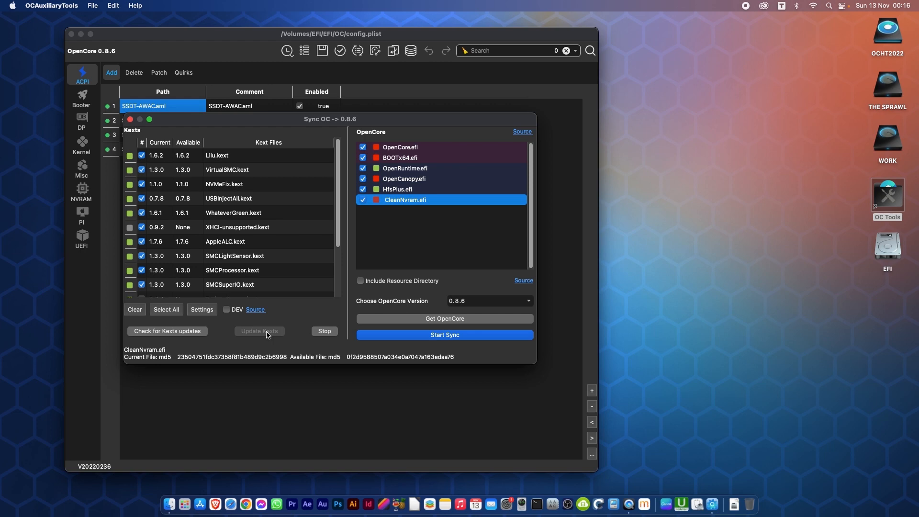
mouse_move(220, 342)
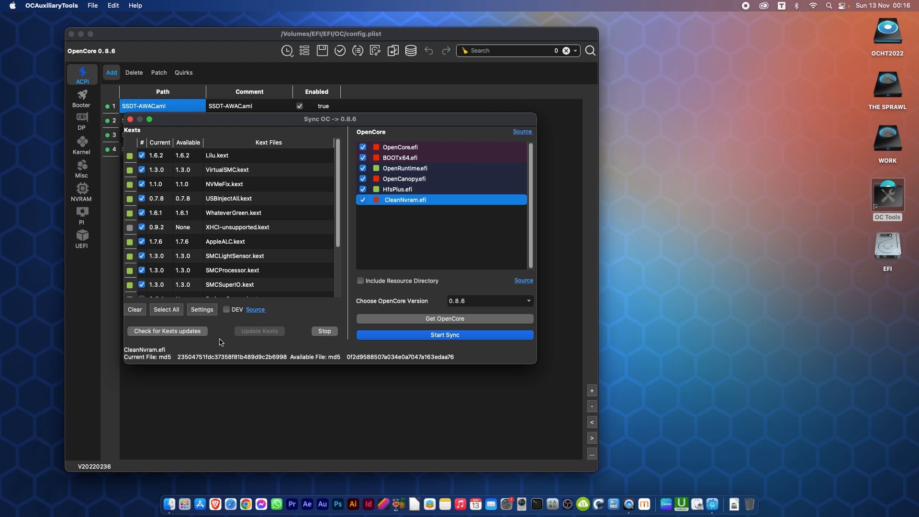
mouse_move(364, 212)
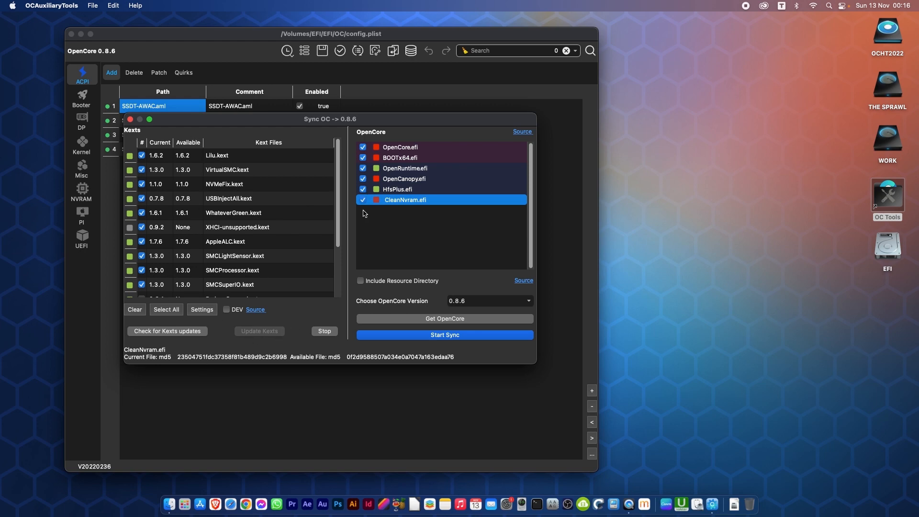
mouse_move(396, 306)
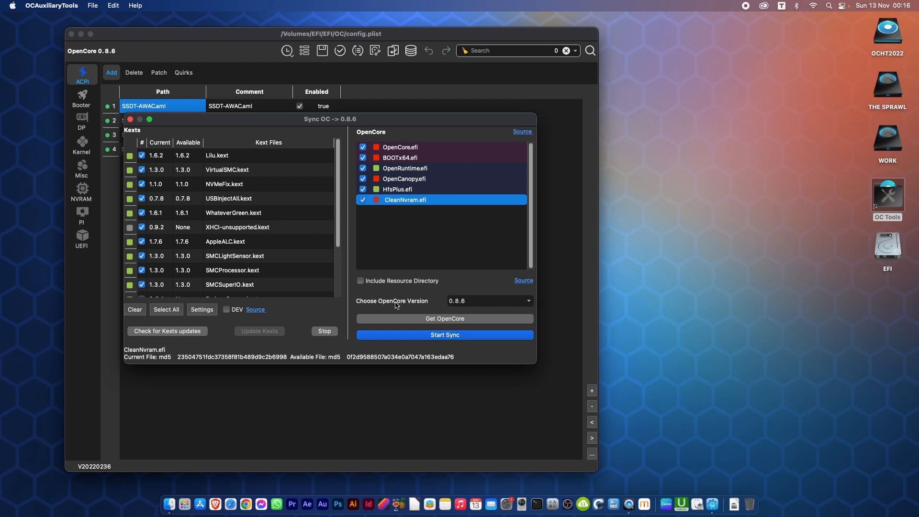
mouse_move(507, 310)
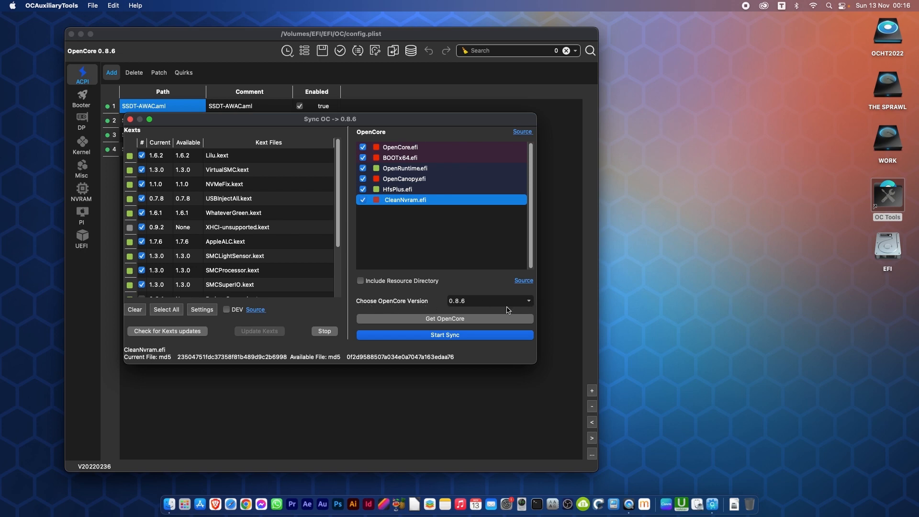
- Choose Latest Version and get OpenCore, updating the database to 0.8.6
click(489, 301)
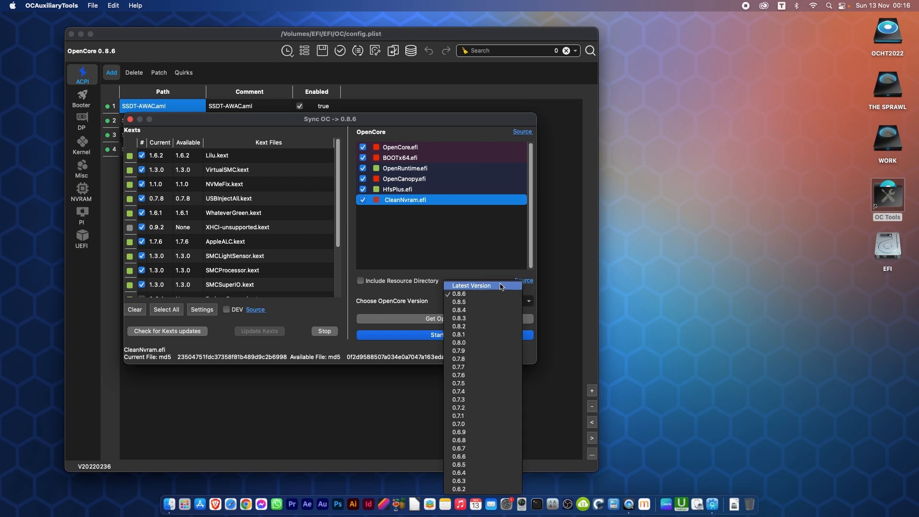
click(471, 286)
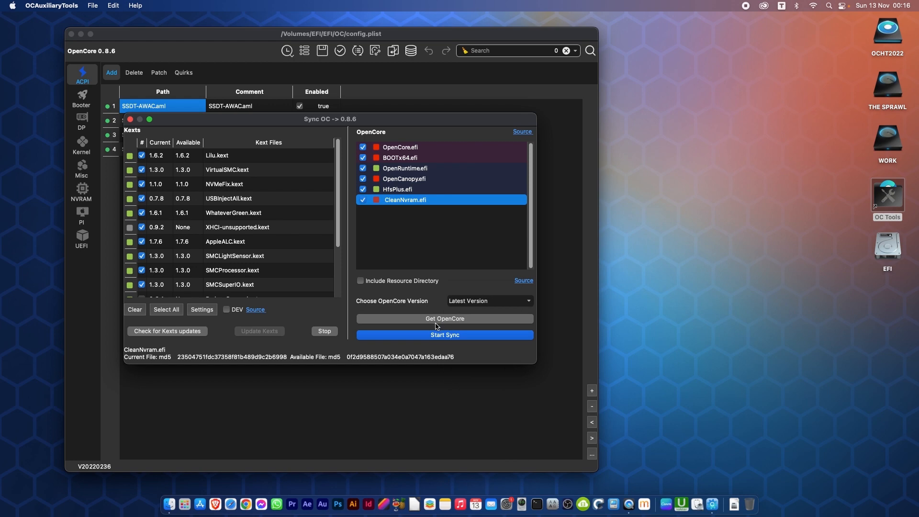
click(444, 319)
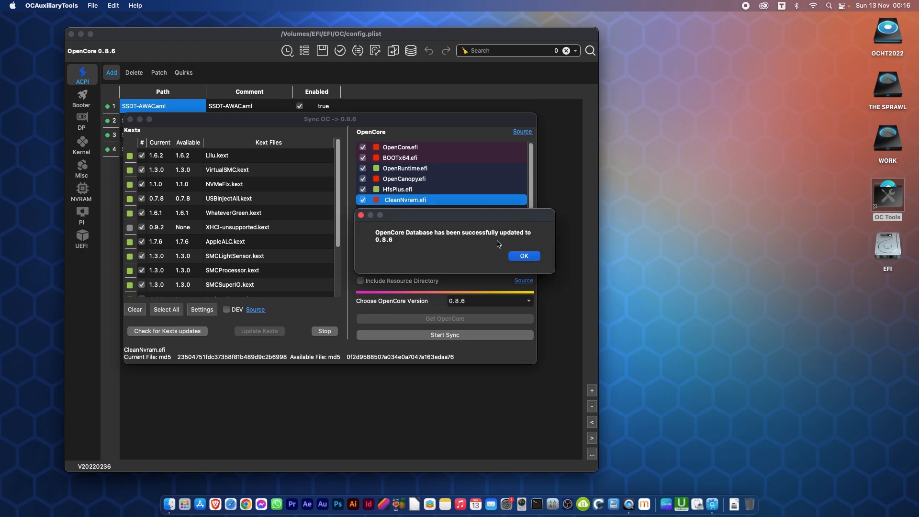
mouse_move(509, 248)
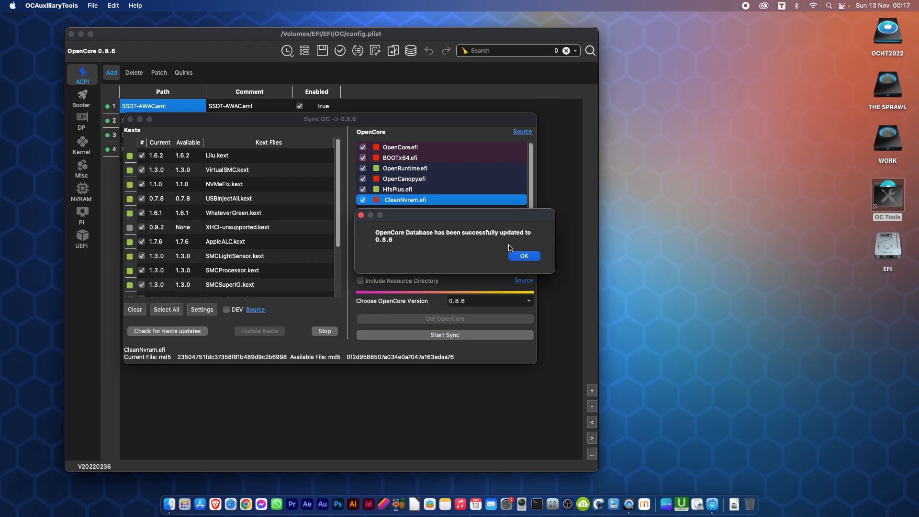
click(524, 255)
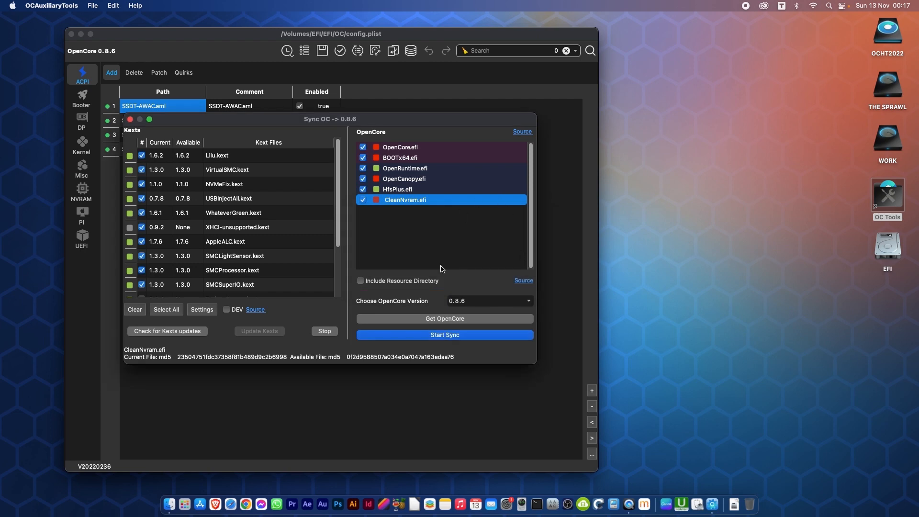
mouse_move(378, 148)
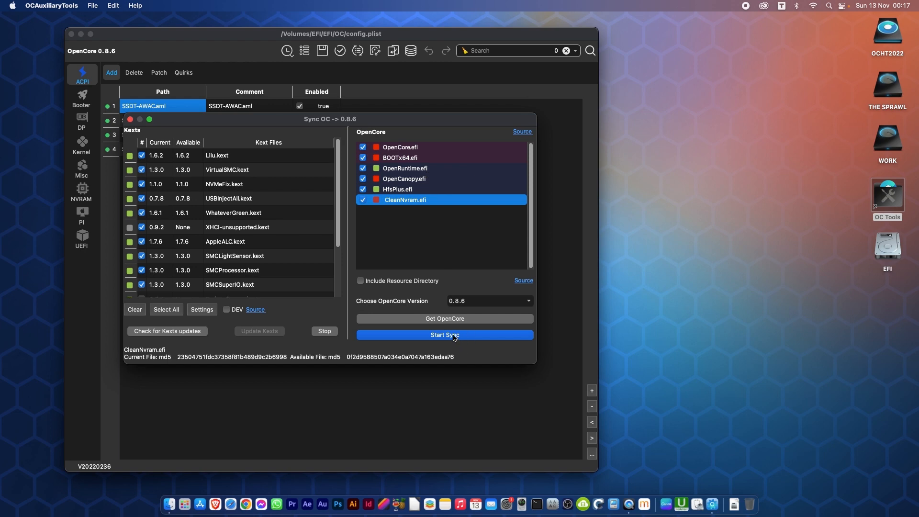
- Start the sync of EFI OpenCore files and kexts to 0.8.6 and acknowledge success
click(443, 335)
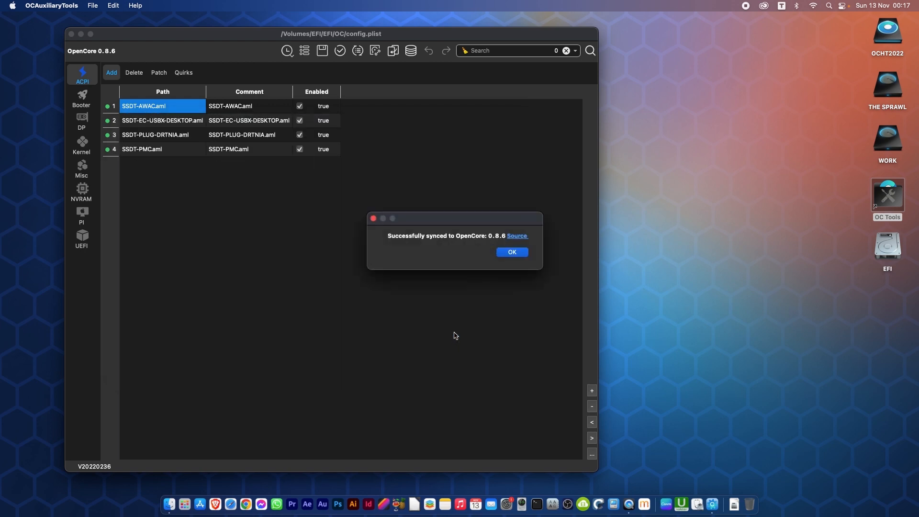
click(511, 252)
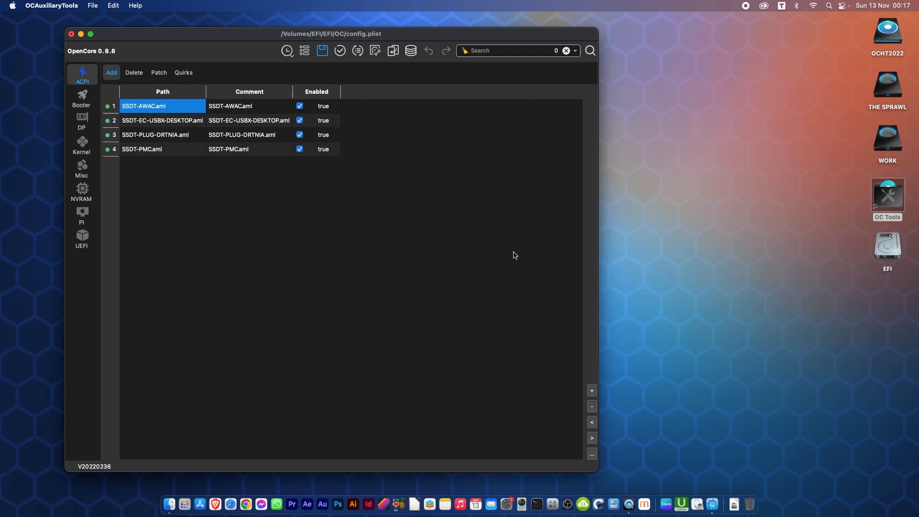
mouse_move(285, 52)
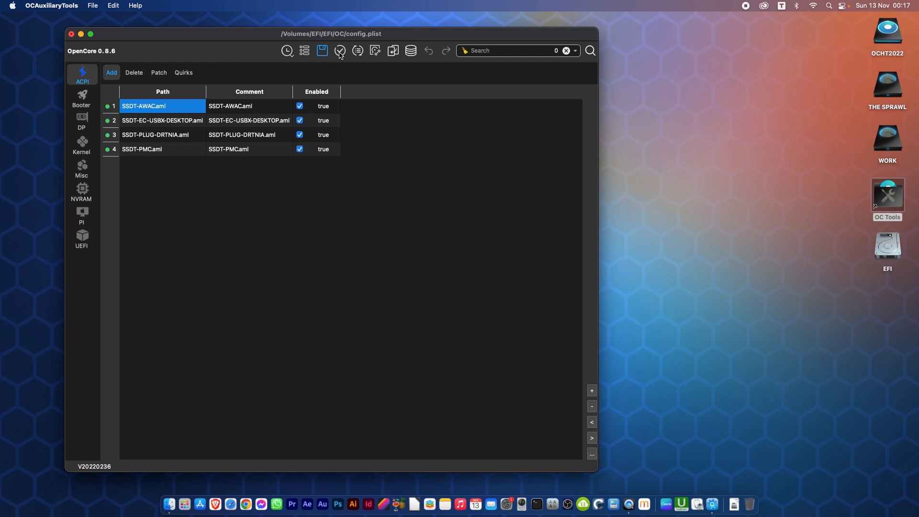
- Validate config.plist, save it via File > Save, and validate again with no issues found
click(339, 49)
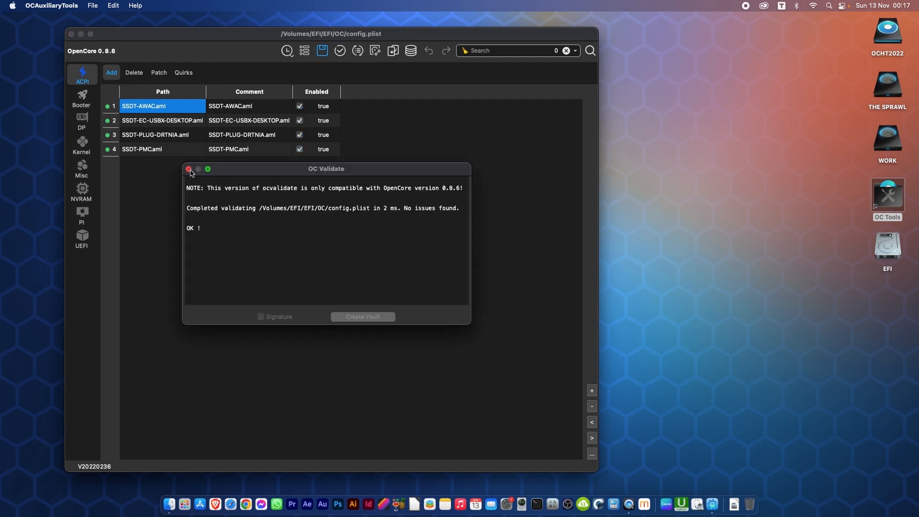
click(188, 169)
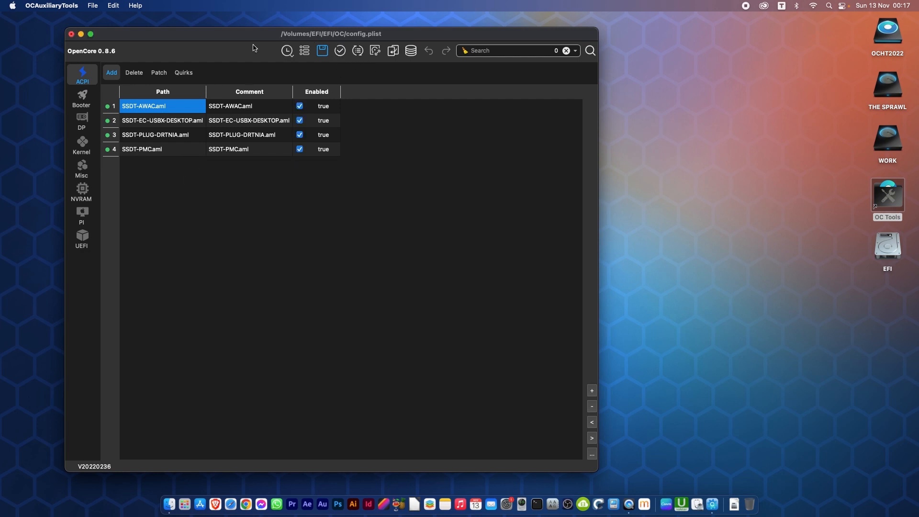
click(94, 6)
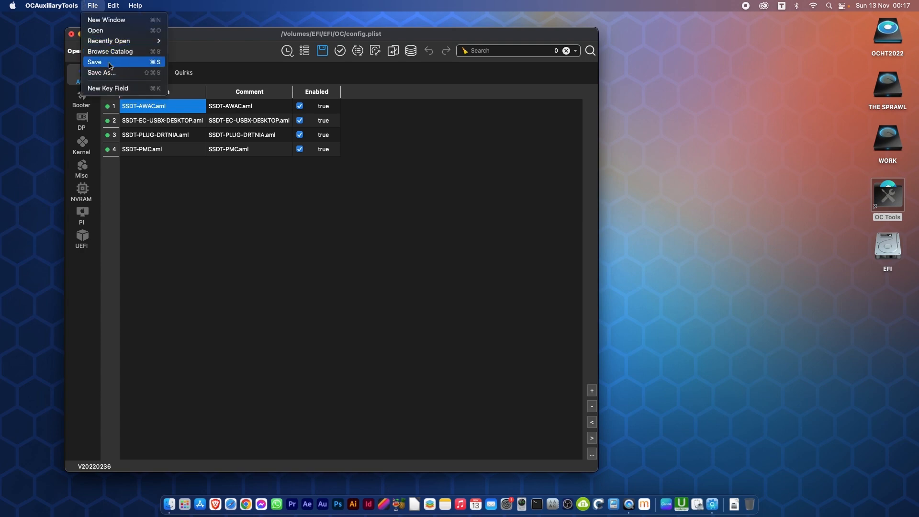
click(99, 61)
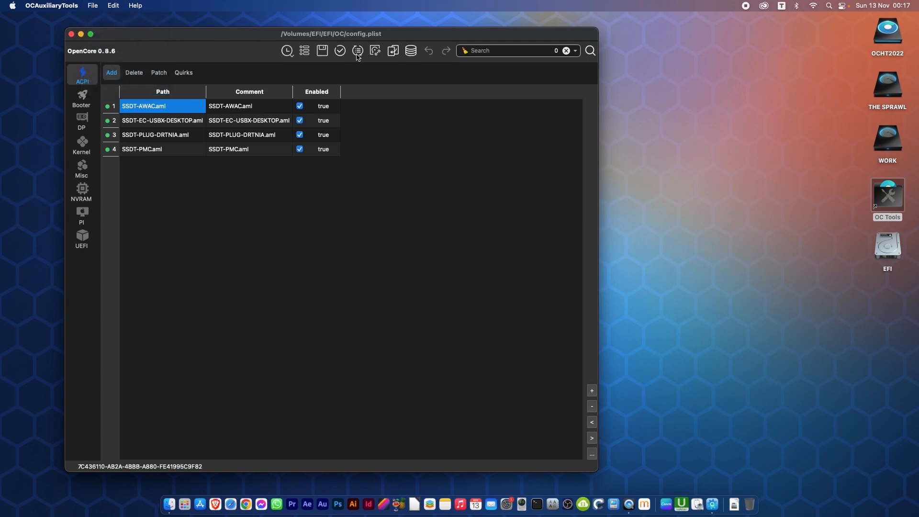
click(357, 51)
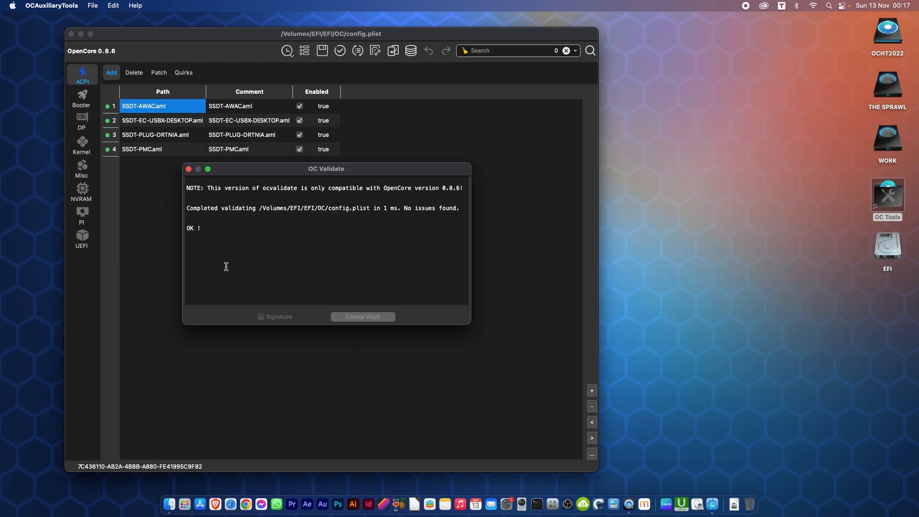
click(190, 168)
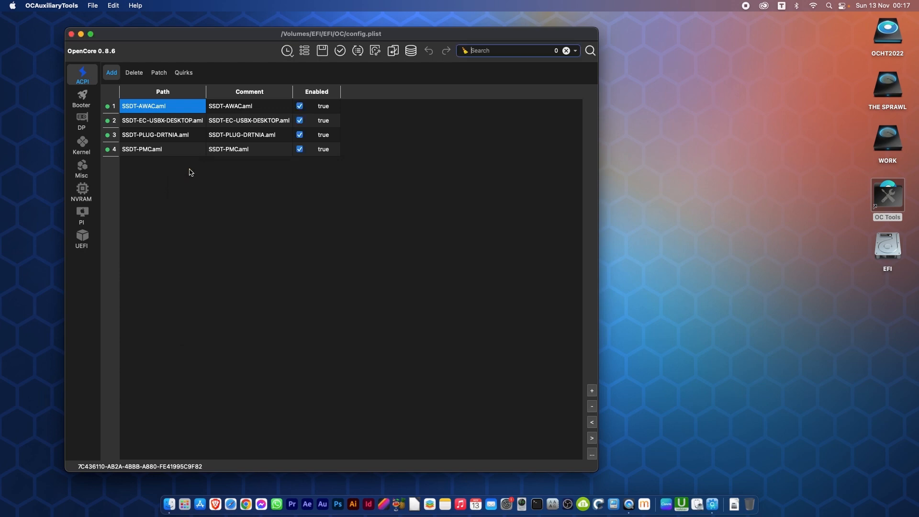
mouse_move(168, 36)
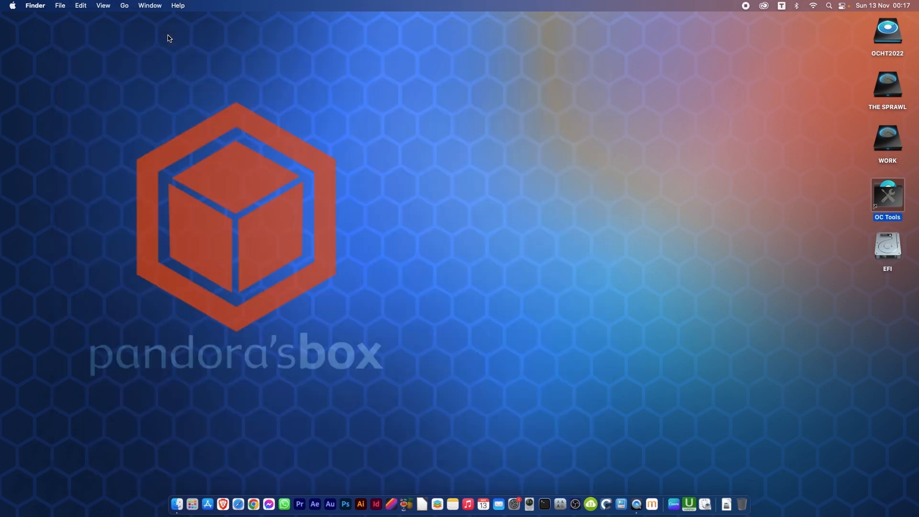
mouse_move(444, 222)
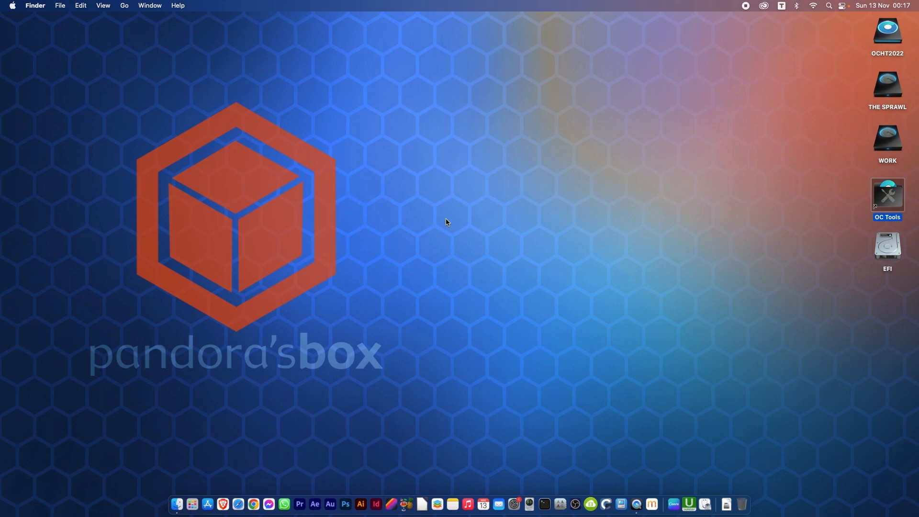
- Eject the EFI volume from the desktop context menu
right_click(887, 244)
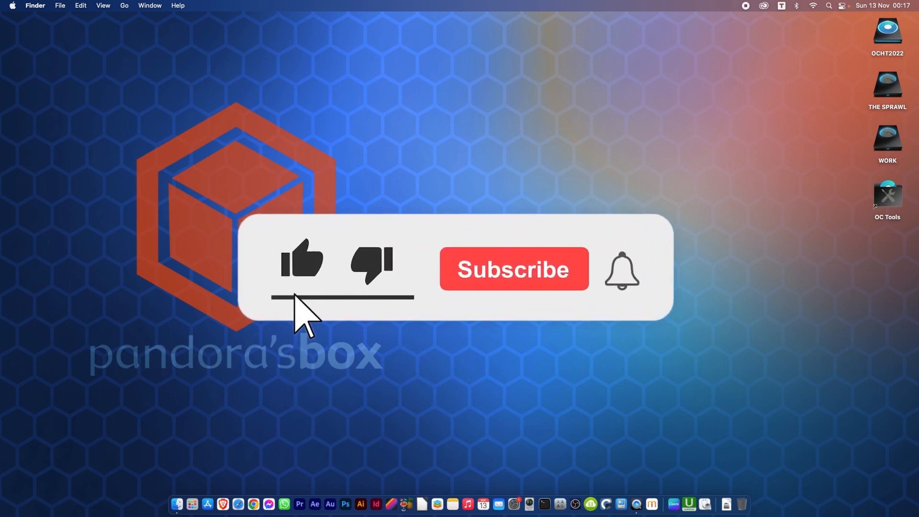
click(515, 269)
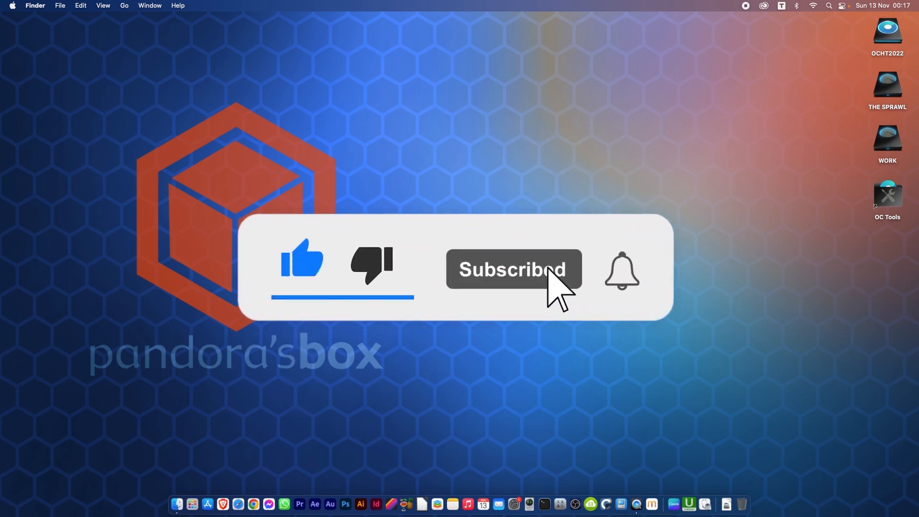